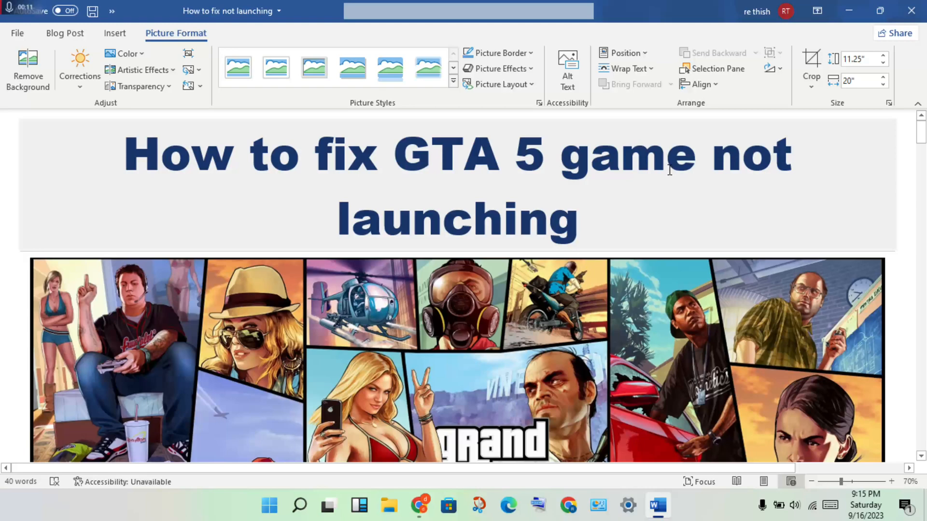
Scroll down to step 3's screenshots: real-time protection off and Defender exclusions for Steam and VALORANT.
{"action": "scroll", "scroll_direction": "down", "scroll_amount": 3}
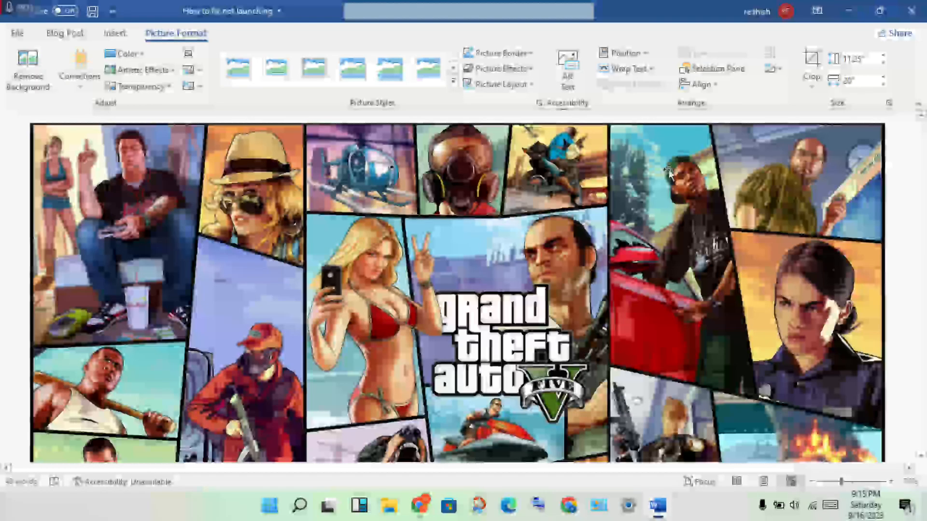
{"action": "scroll", "scroll_direction": "down", "scroll_amount": 3}
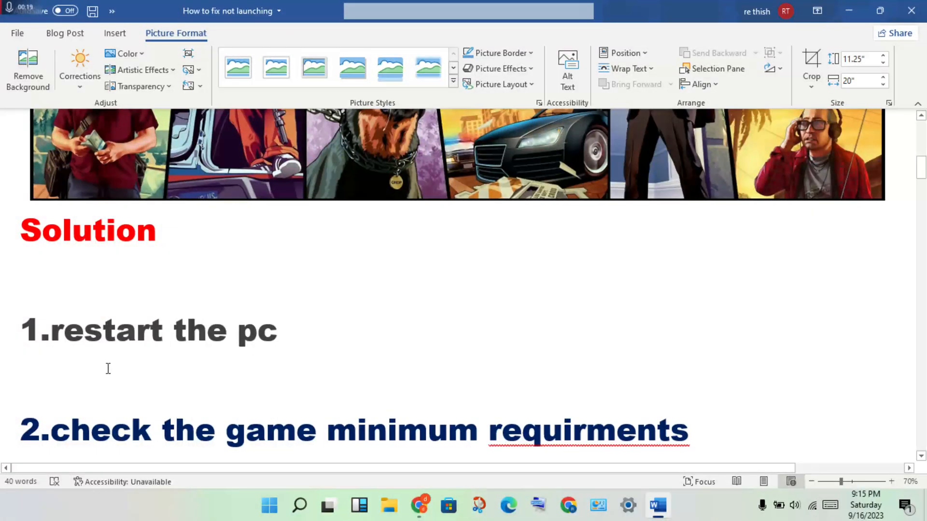
{"action": "mouse_move", "coordinate": [282, 332]}
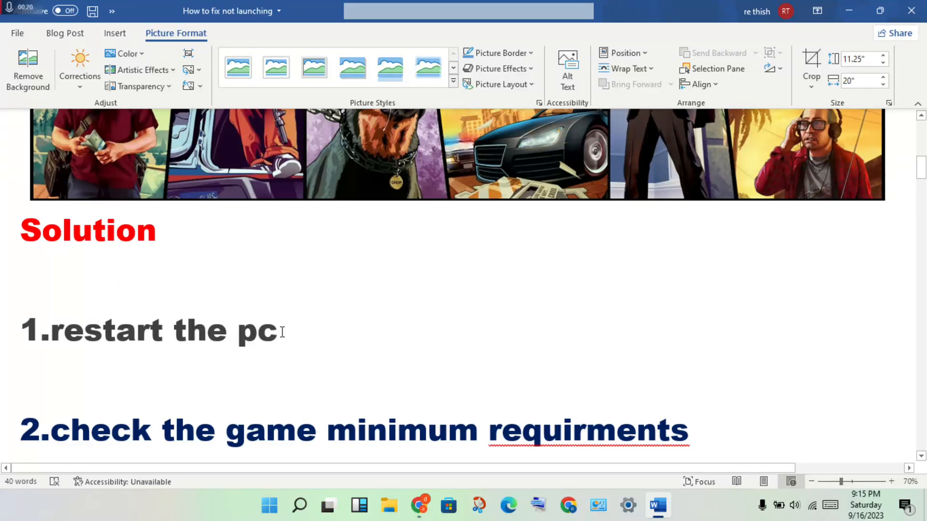
{"action": "mouse_move", "coordinate": [286, 324]}
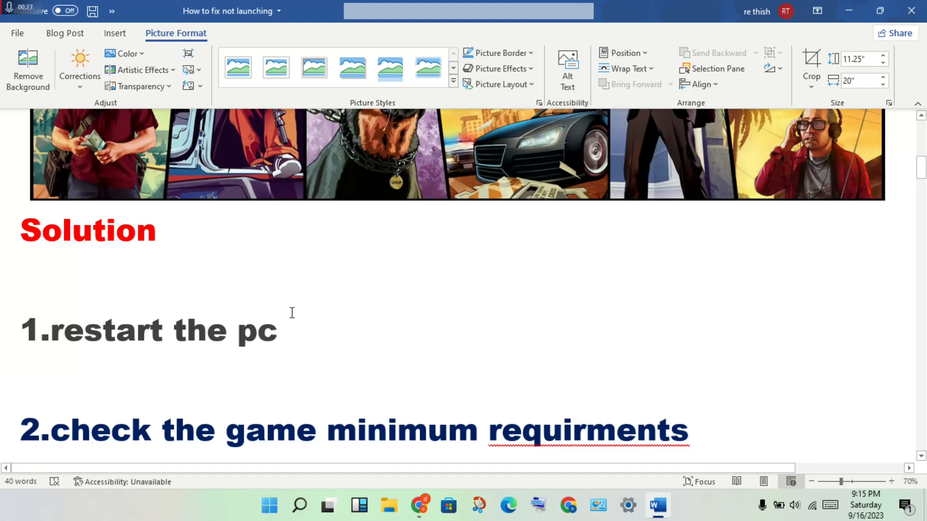
{"action": "scroll", "scroll_direction": "down", "scroll_amount": 3}
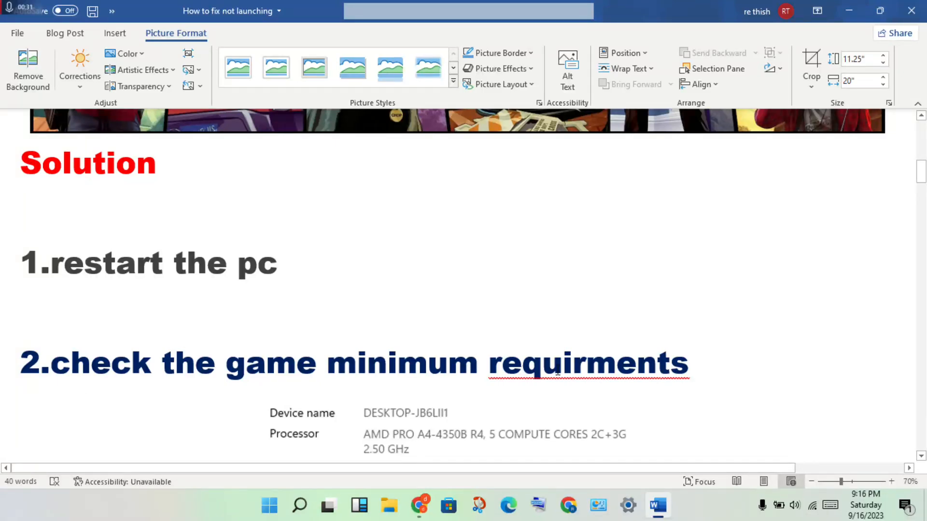
{"action": "scroll", "scroll_direction": "down", "scroll_amount": 3}
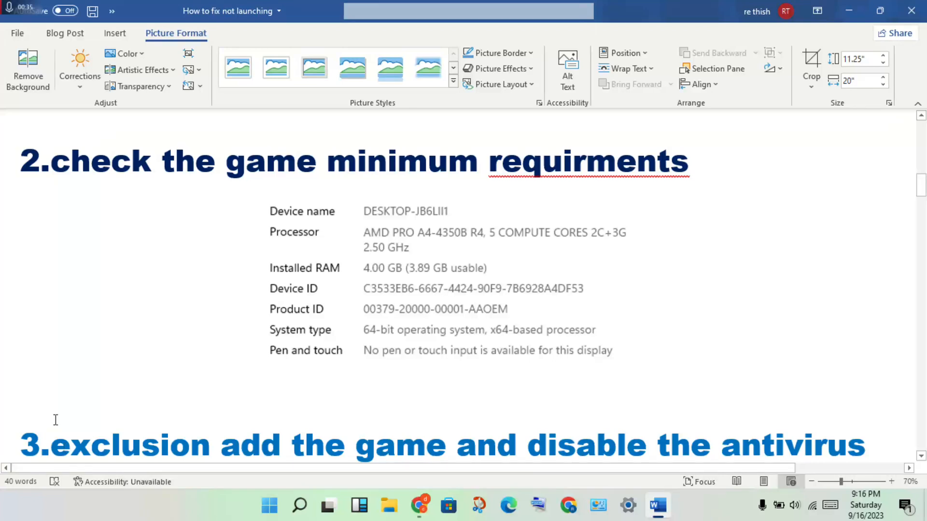
{"action": "mouse_move", "coordinate": [576, 358]}
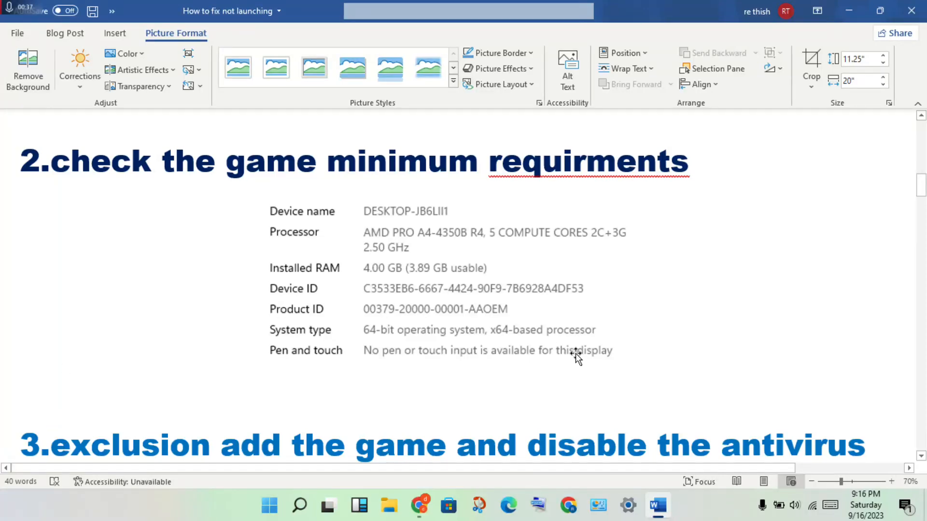
{"action": "mouse_move", "coordinate": [675, 358]}
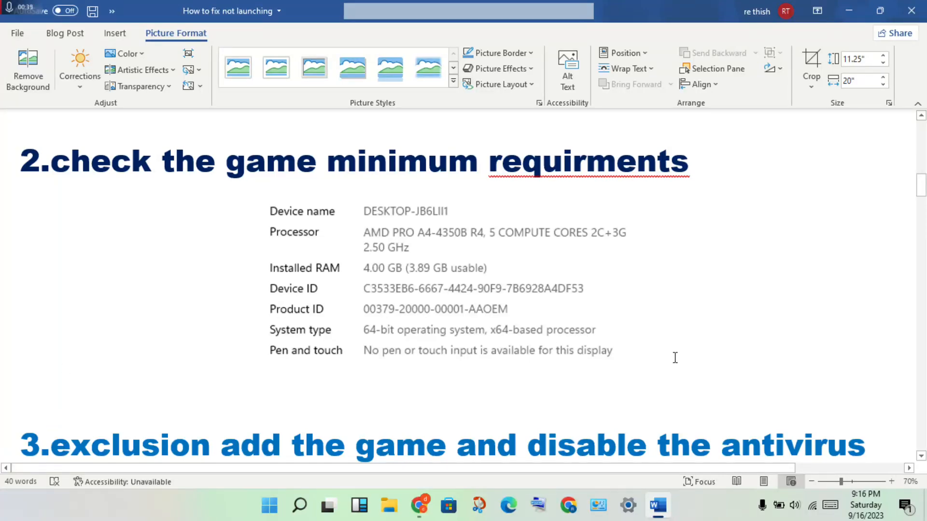
{"action": "mouse_move", "coordinate": [716, 324]}
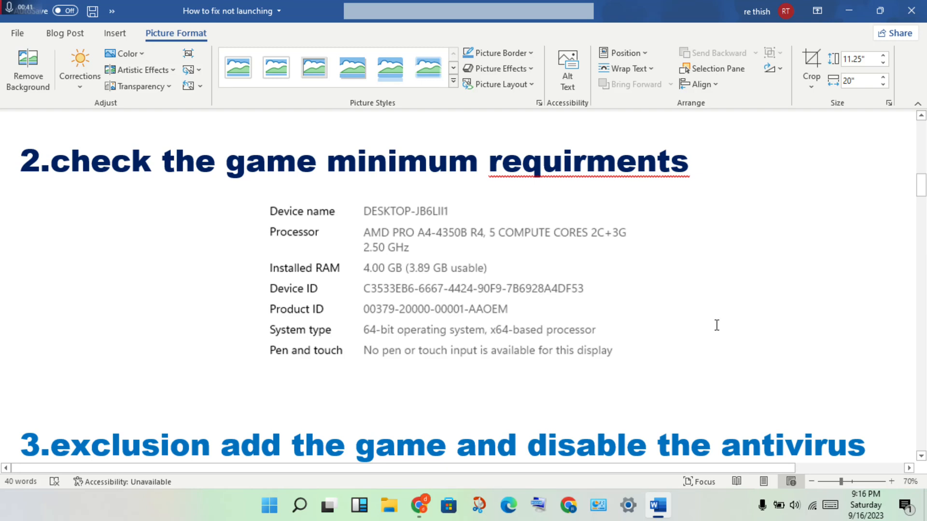
{"action": "mouse_move", "coordinate": [755, 379]}
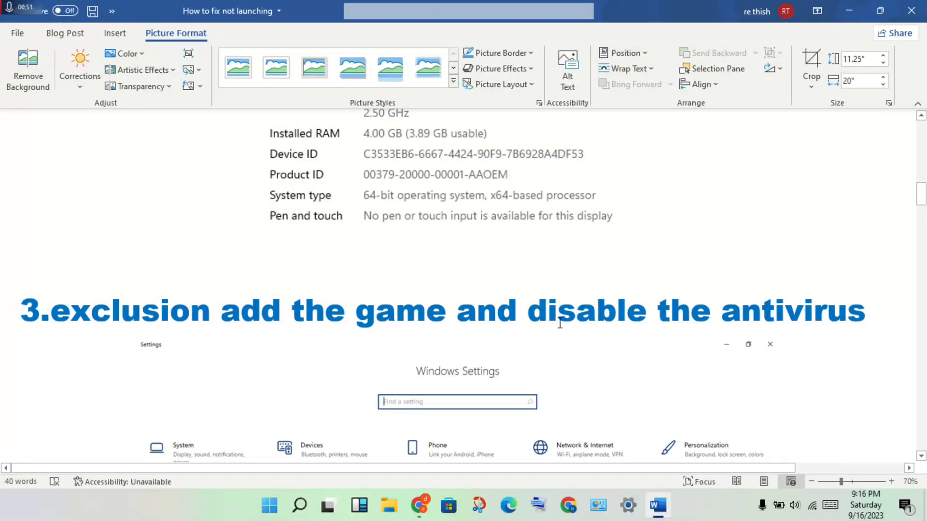
{"action": "scroll", "scroll_direction": "down", "scroll_amount": 3}
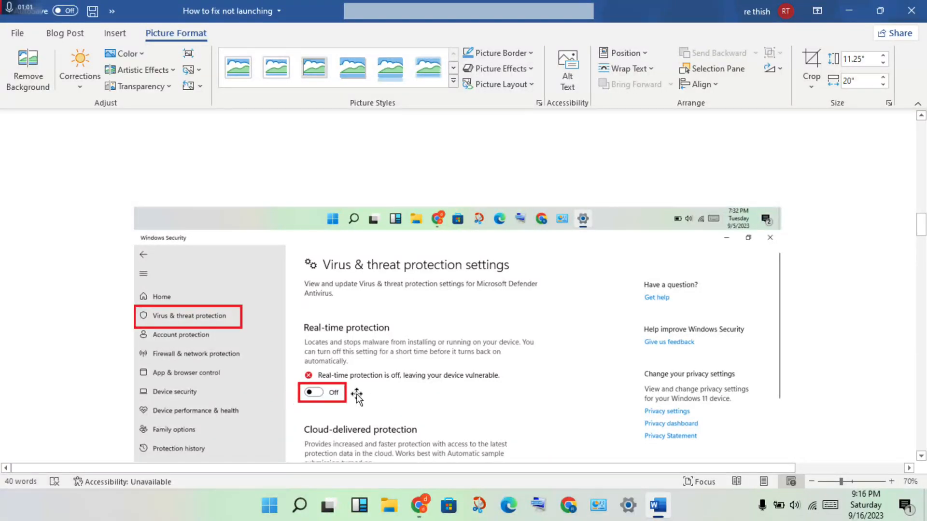
{"action": "mouse_move", "coordinate": [430, 363]}
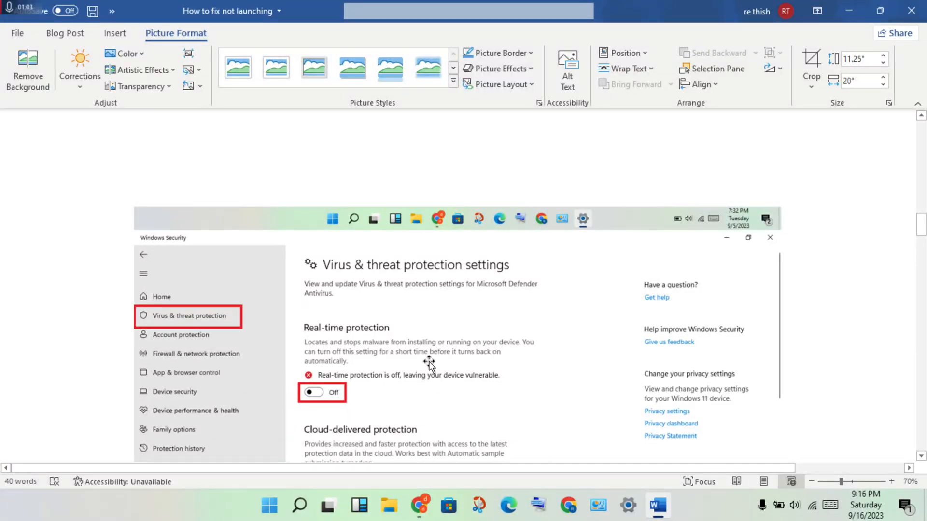
{"action": "scroll", "scroll_direction": "down", "scroll_amount": 3}
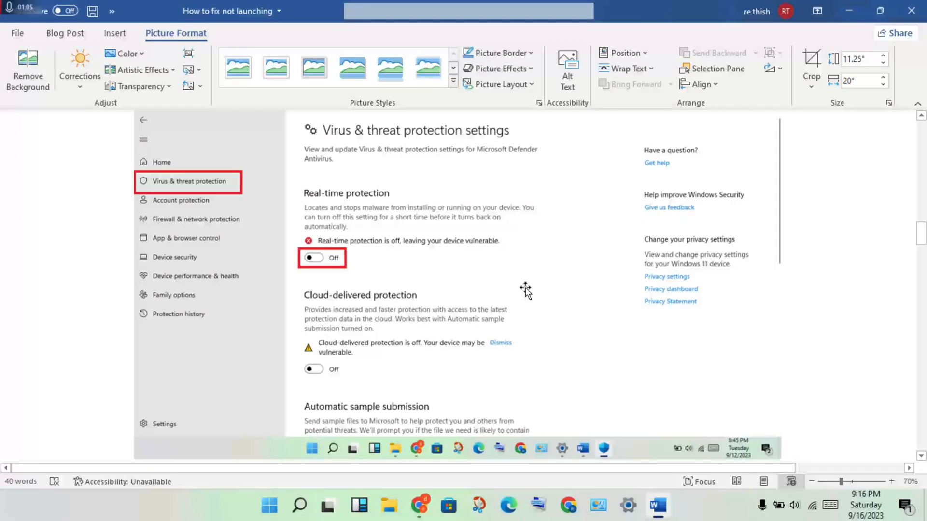
{"action": "scroll", "scroll_direction": "down", "scroll_amount": 3}
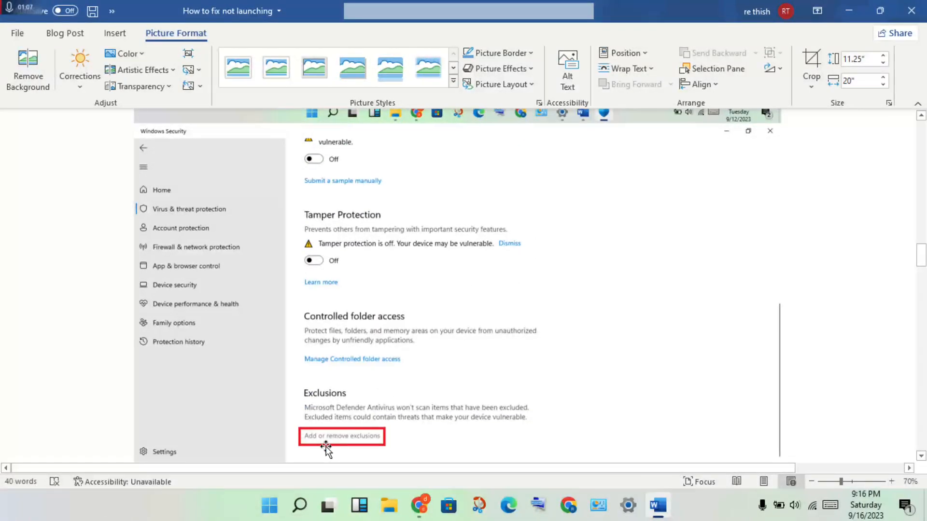
{"action": "mouse_move", "coordinate": [178, 220]}
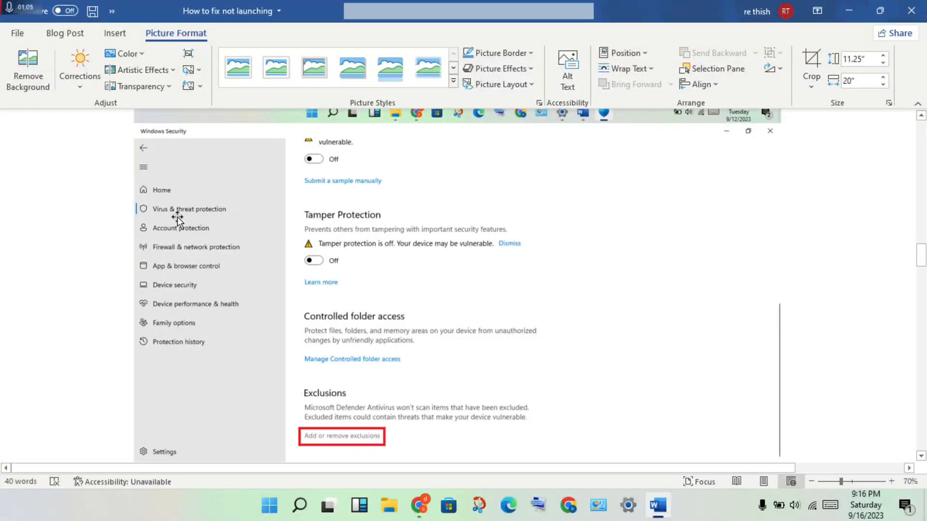
{"action": "mouse_move", "coordinate": [342, 440]}
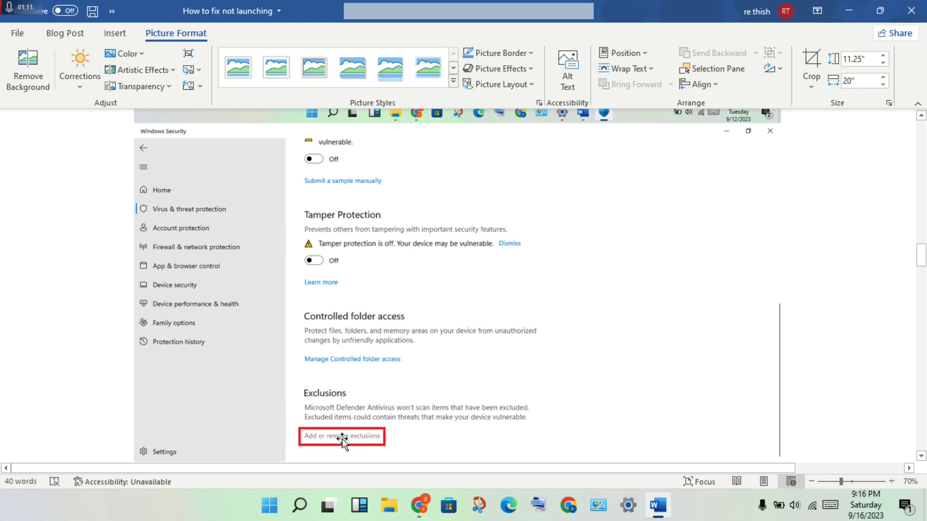
{"action": "mouse_move", "coordinate": [361, 397]}
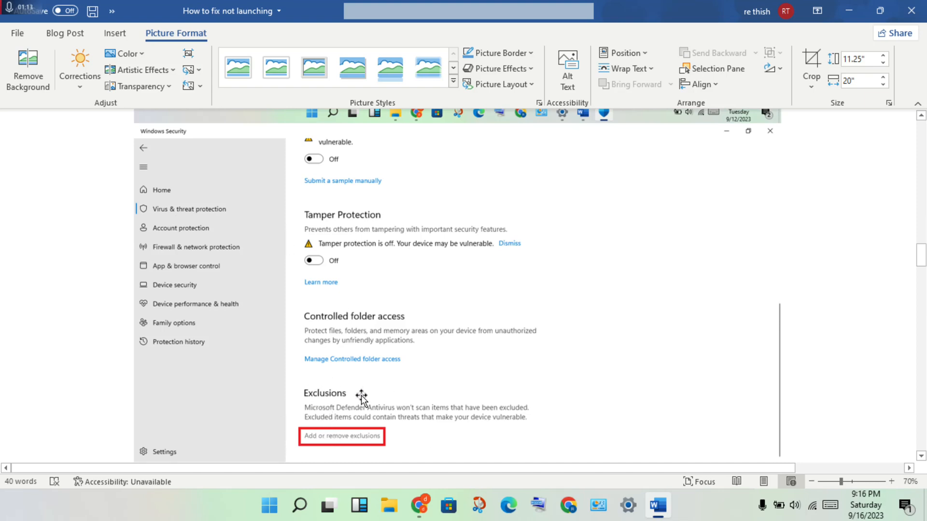
{"action": "left_click", "coordinate": [341, 436]}
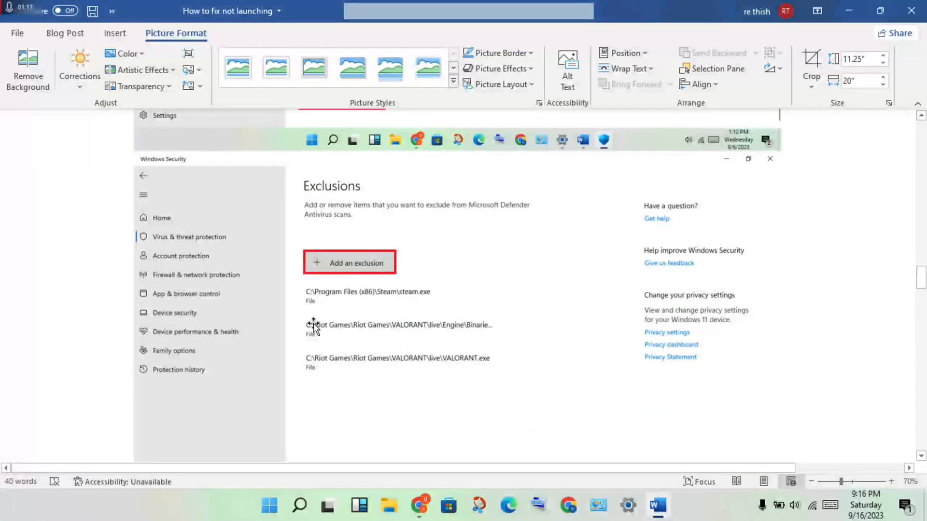
{"action": "mouse_move", "coordinate": [432, 294]}
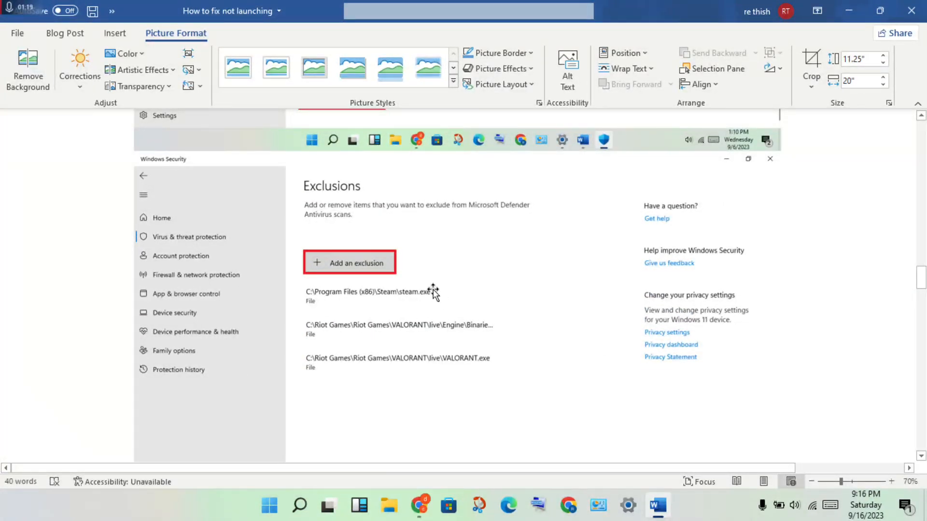
{"action": "mouse_move", "coordinate": [426, 299]}
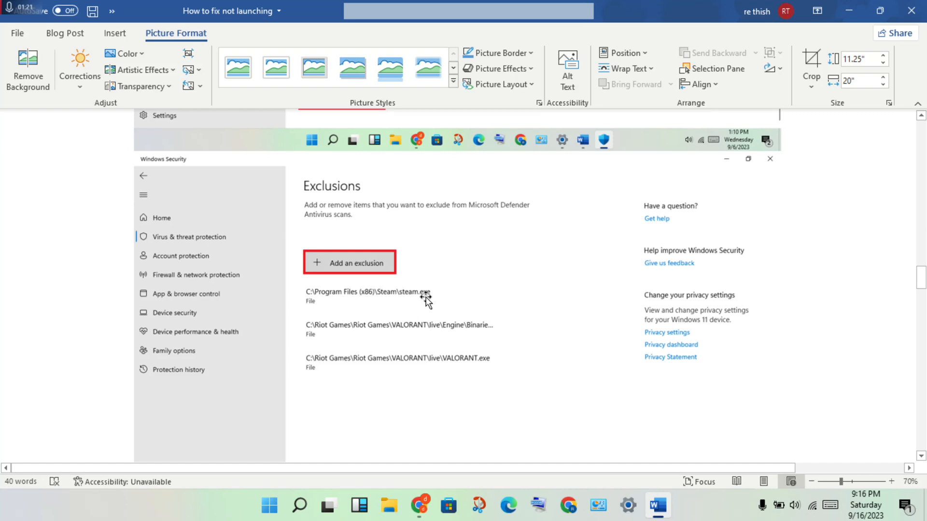
{"action": "mouse_move", "coordinate": [406, 306]}
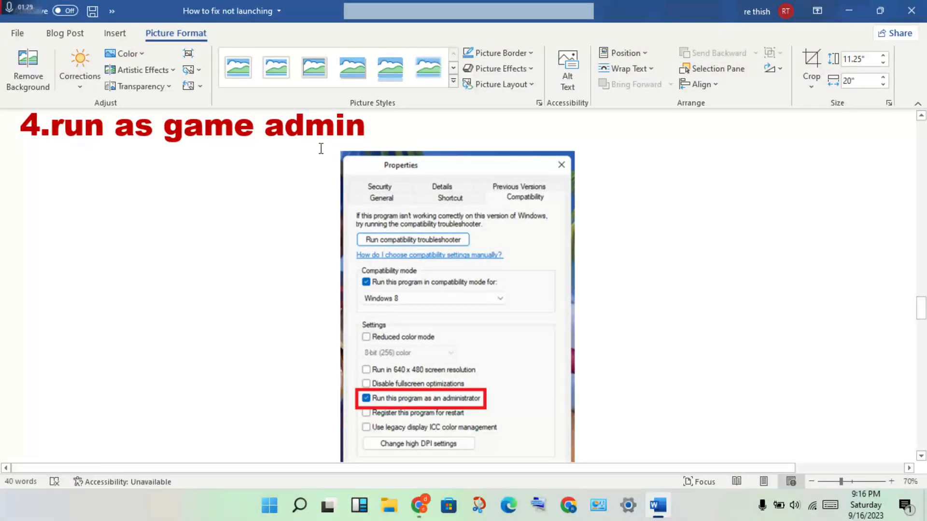
{"action": "mouse_move", "coordinate": [519, 247]}
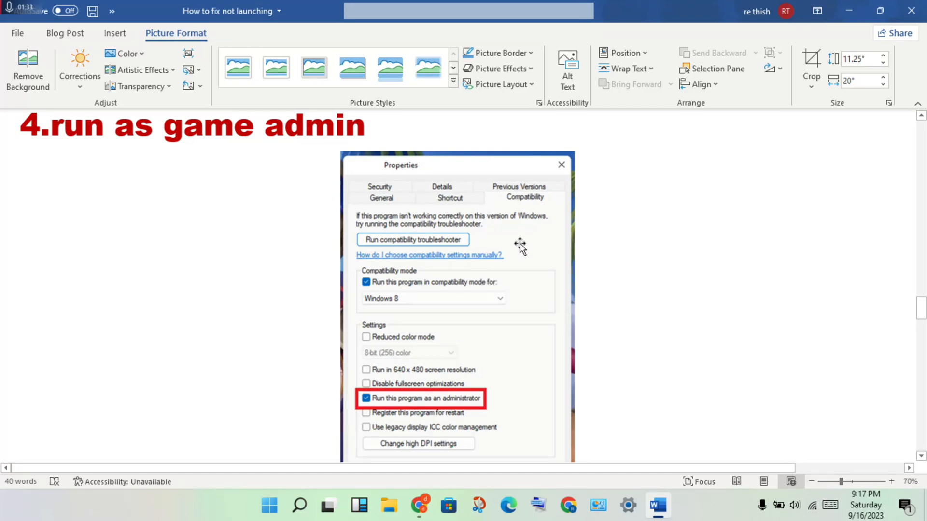
{"action": "mouse_move", "coordinate": [545, 214]}
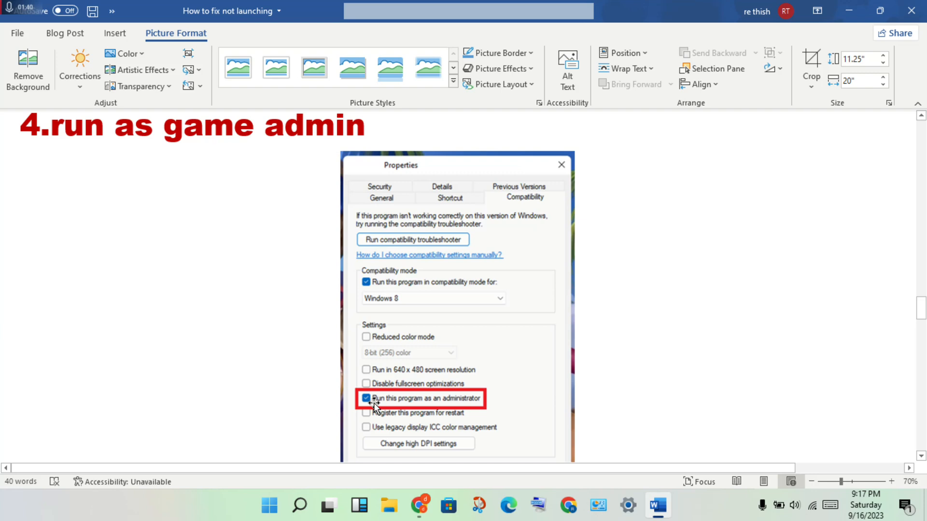
Scroll down through '4.run as game admin' and its Properties compatibility screenshot.
{"action": "scroll", "scroll_direction": "down", "scroll_amount": 3}
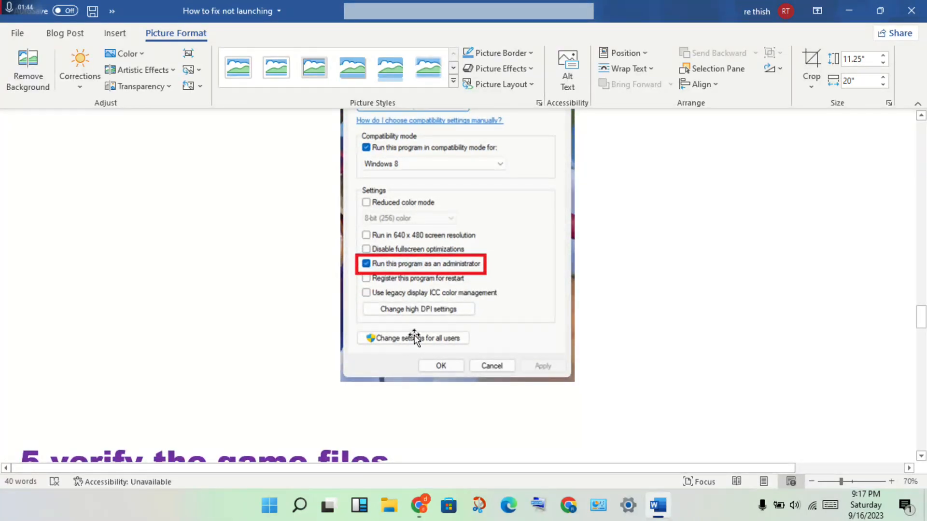
Scroll down past '5.verify the game files' and its Verify Files screenshot.
{"action": "scroll", "scroll_direction": "down", "scroll_amount": 3}
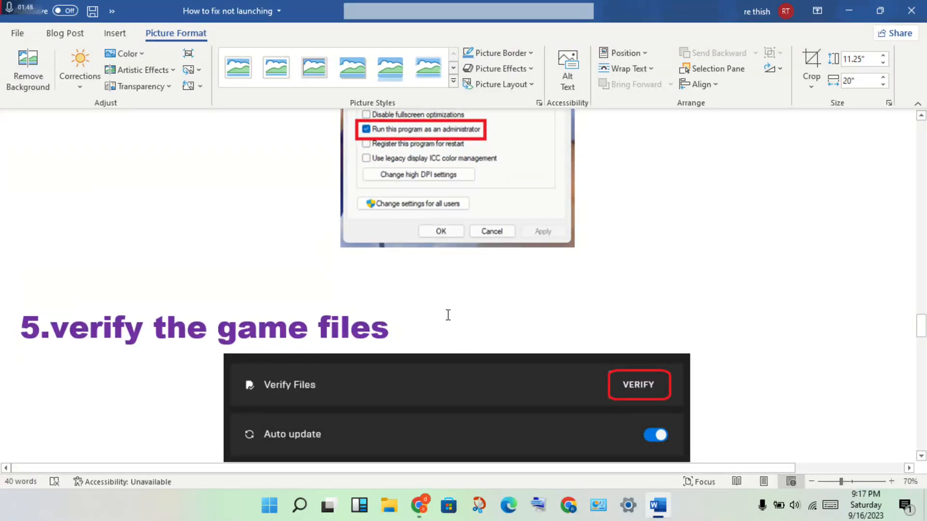
{"action": "scroll", "scroll_direction": "down", "scroll_amount": 3}
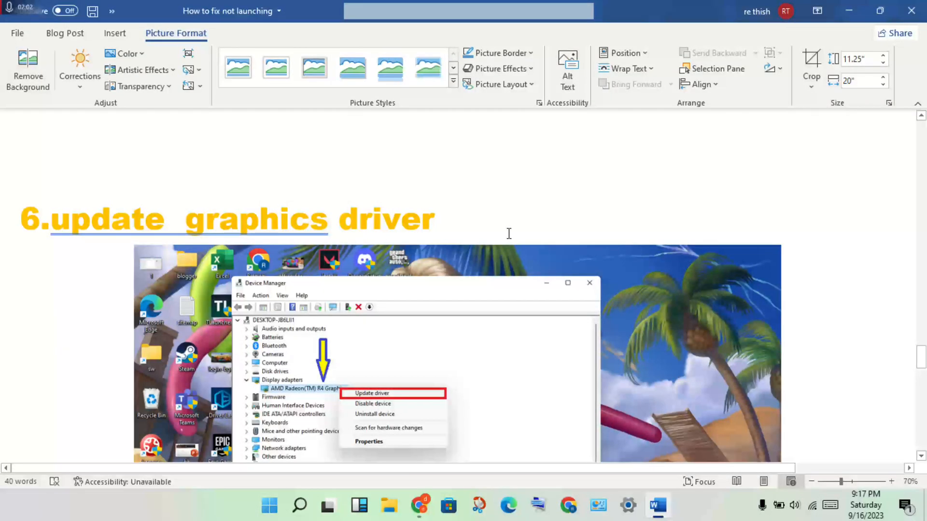
{"action": "mouse_move", "coordinate": [405, 316]}
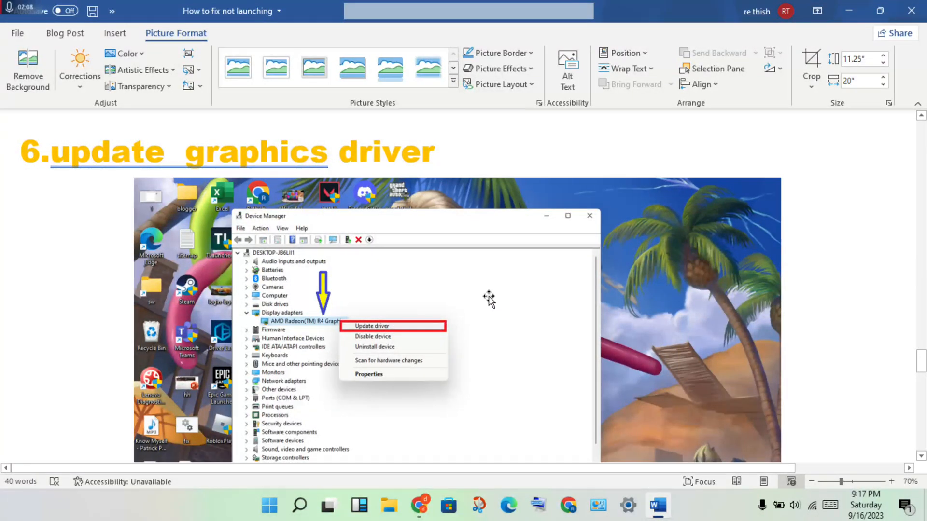
{"action": "mouse_move", "coordinate": [275, 227]}
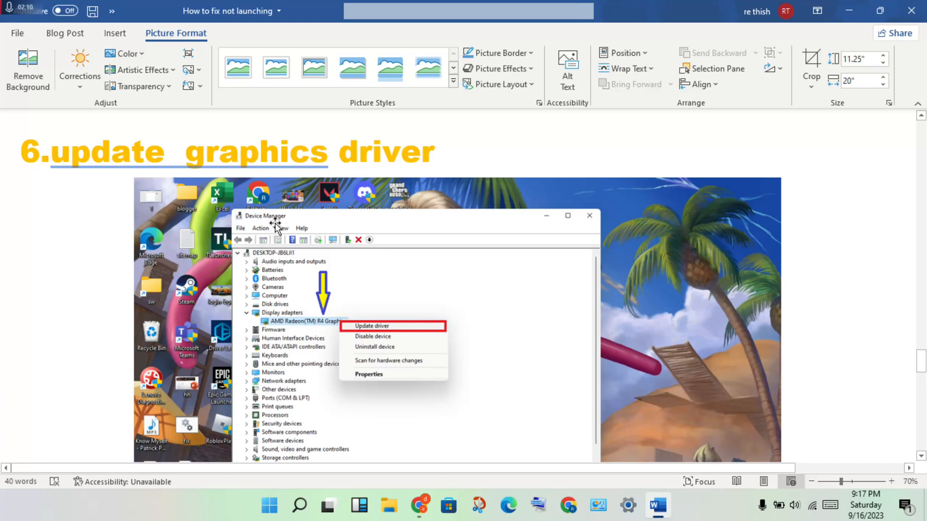
{"action": "mouse_move", "coordinate": [358, 319]}
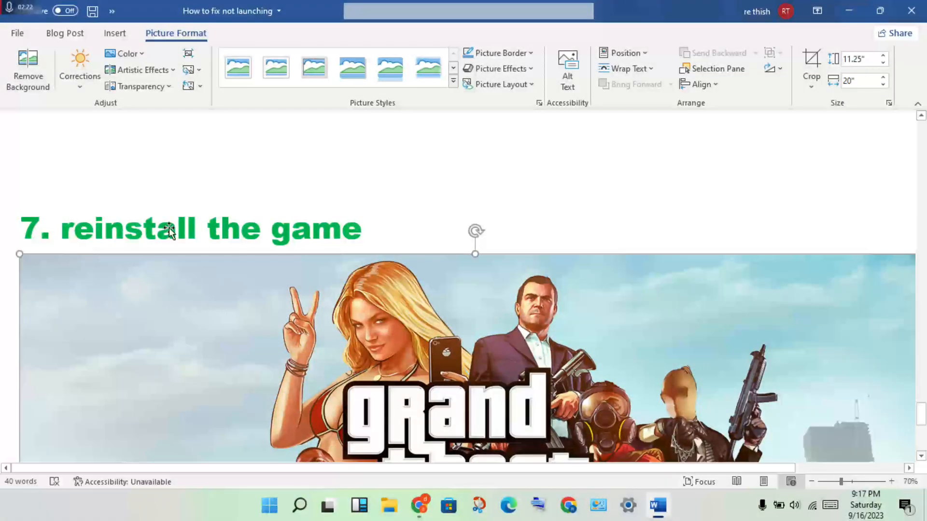
Deselect the Grand Theft Auto V artwork and scroll over step 7's full cover image.
{"action": "left_click", "coordinate": [255, 245]}
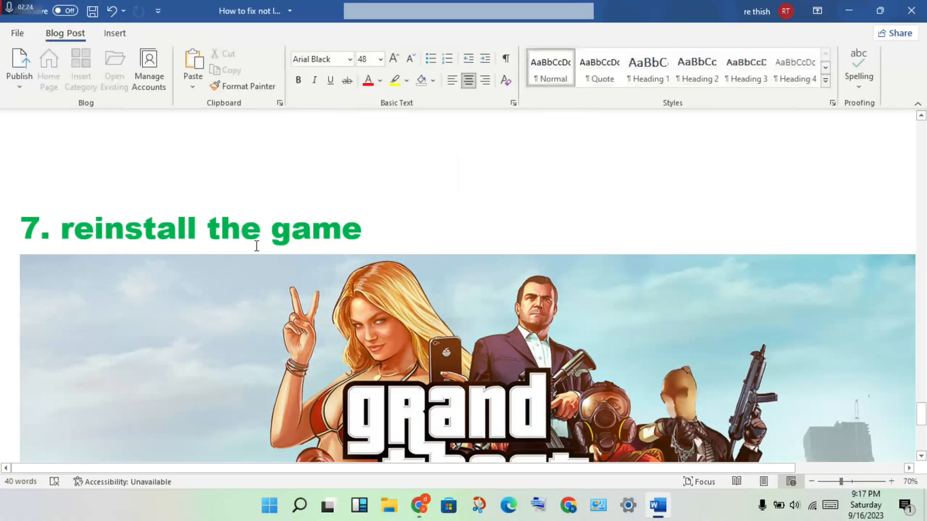
{"action": "scroll", "scroll_direction": "down", "scroll_amount": 3}
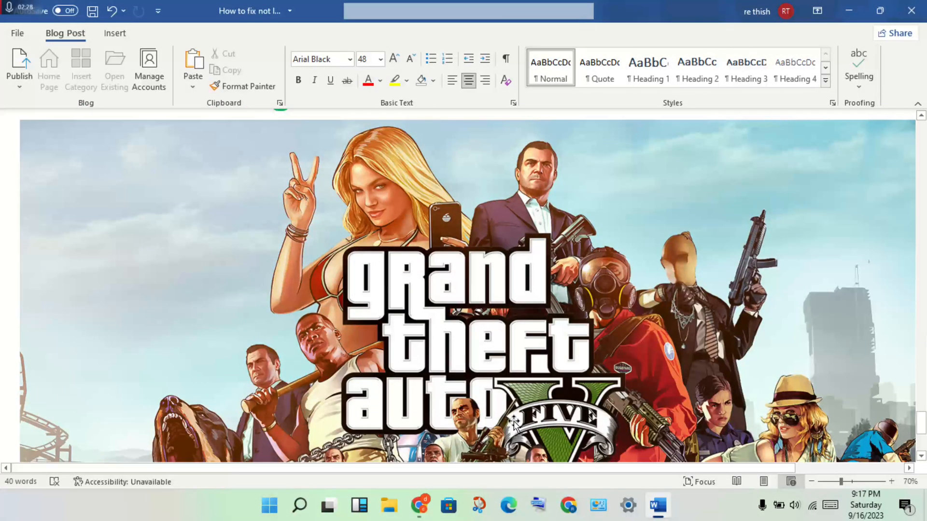
{"action": "scroll", "scroll_direction": "up", "scroll_amount": 3}
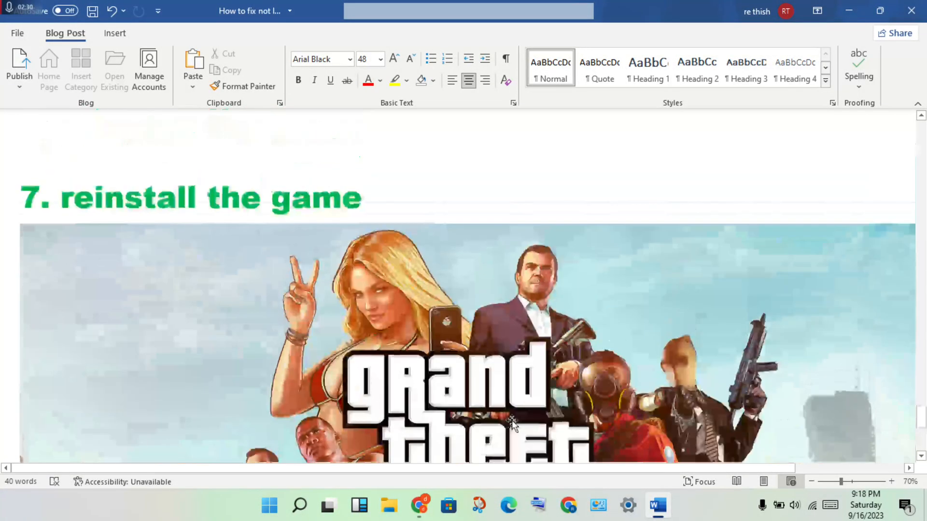